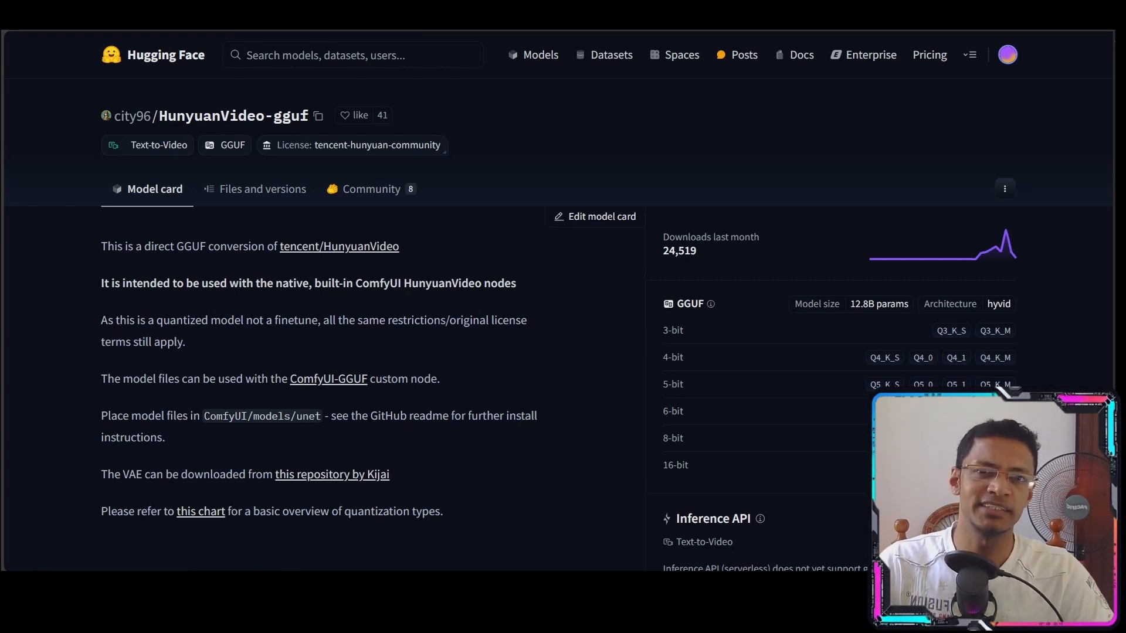
# View the repository's Files and versions list of hunyuan-video-t2v-720p GGUF files.
pyautogui.scroll(-3)
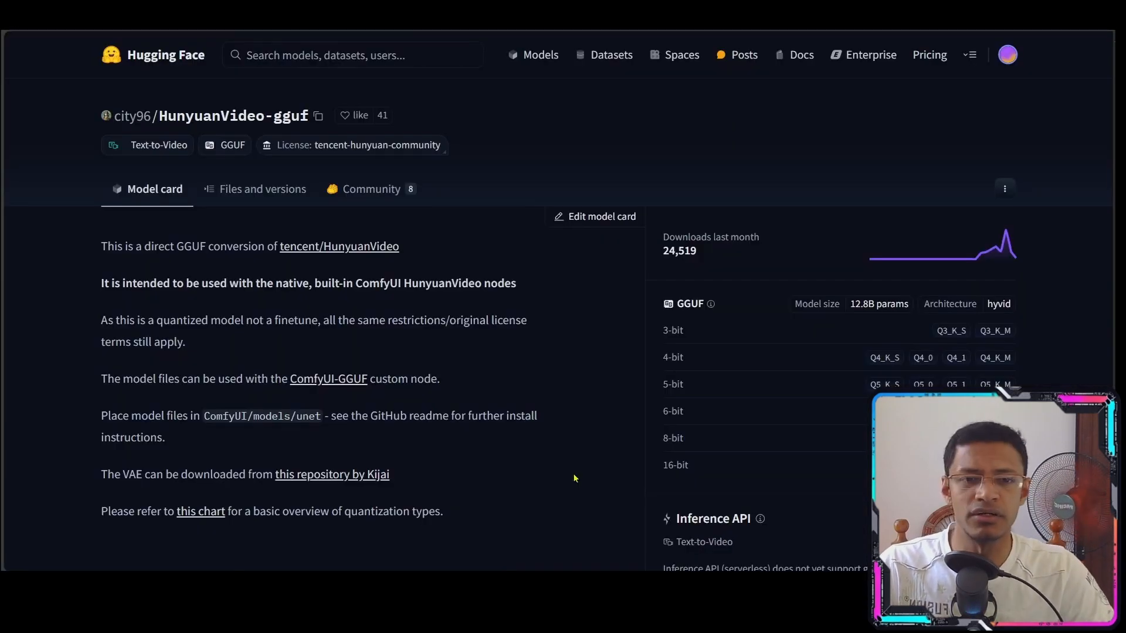
pyautogui.moveTo(484, 465)
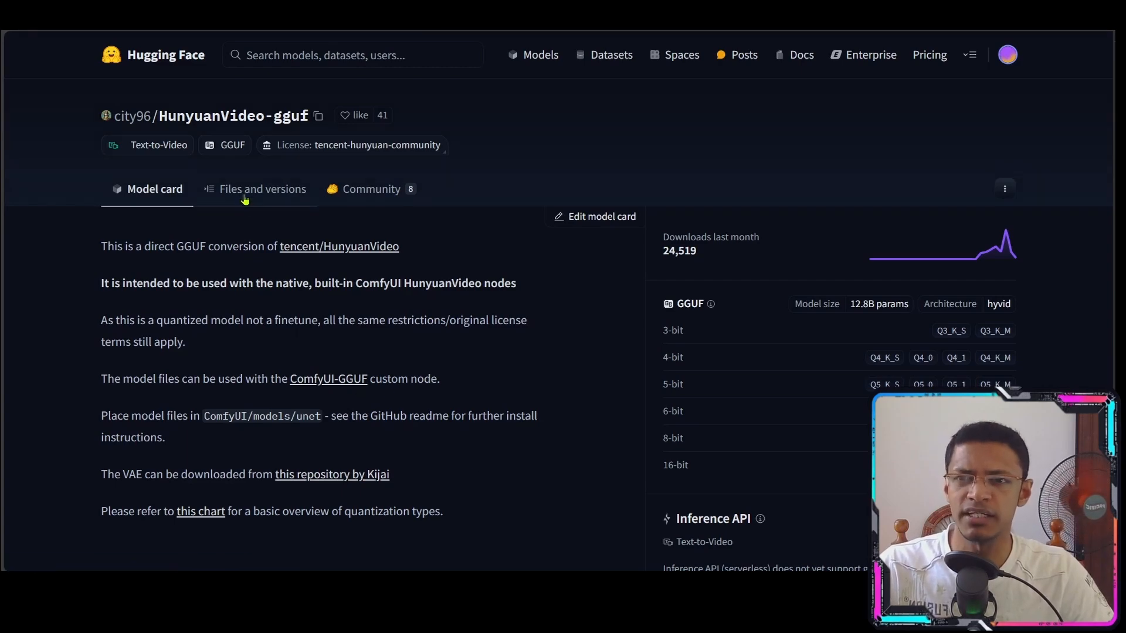
pyautogui.click(263, 189)
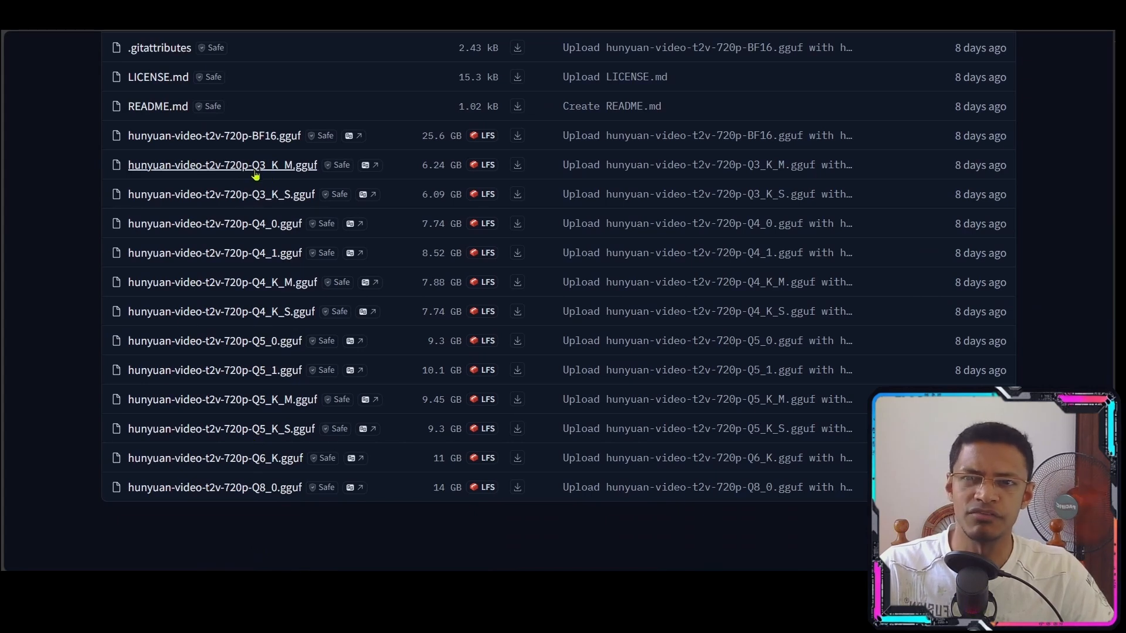
pyautogui.moveTo(213, 487)
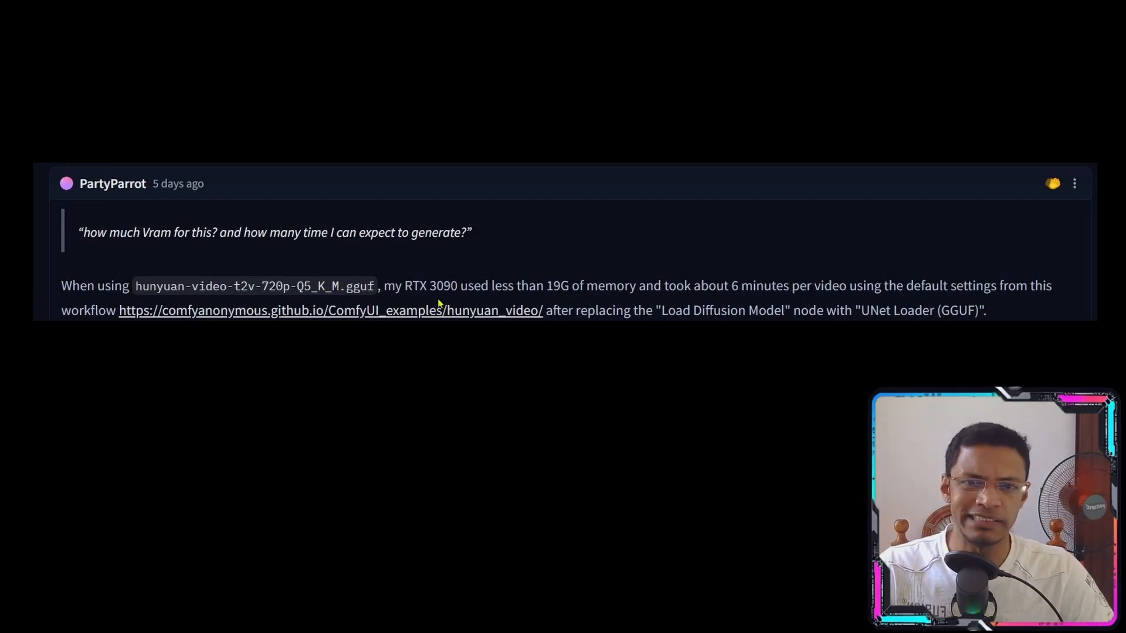
pyautogui.moveTo(460, 300)
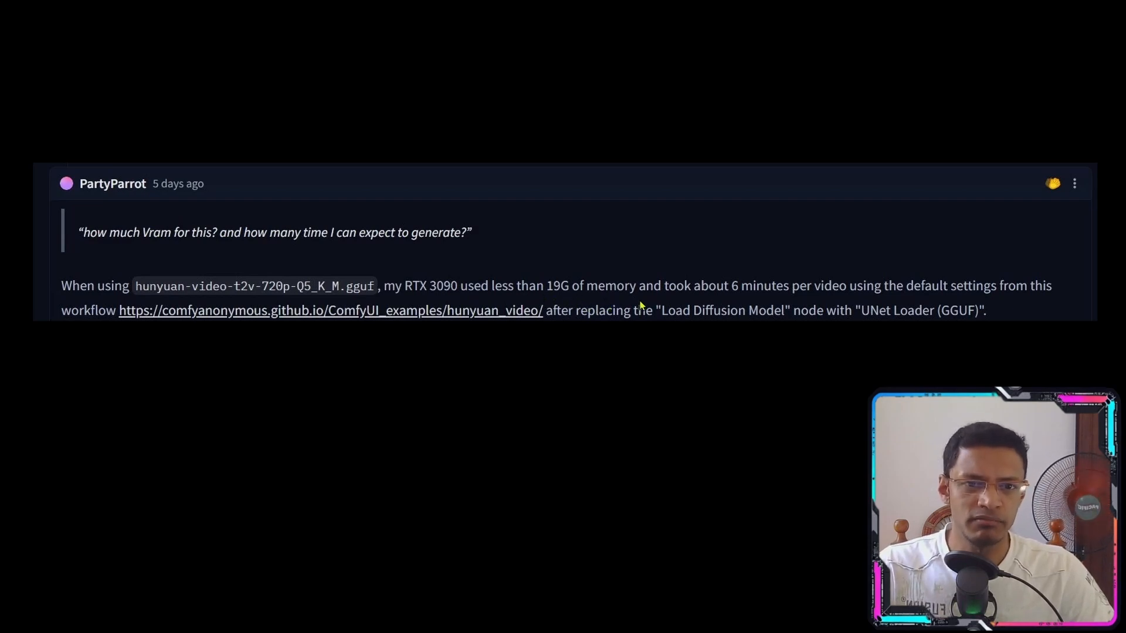
pyautogui.moveTo(870, 304)
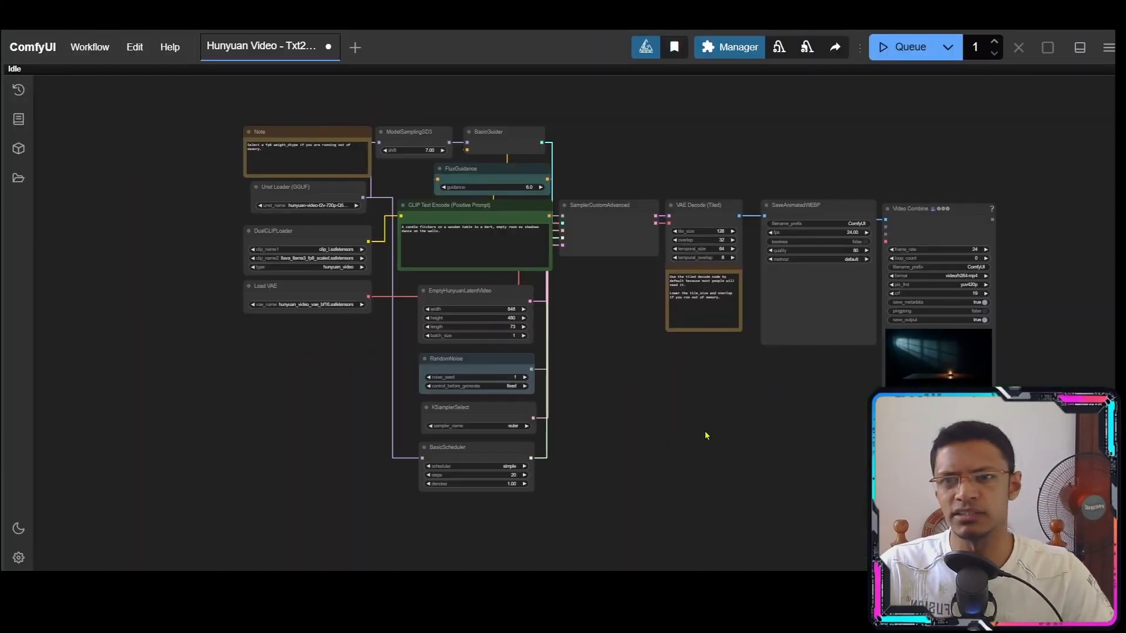
# Search 'gguf' in Custom Nodes Manager to confirm ComfyUI-GGUF is installed, then close it.
pyautogui.click(729, 46)
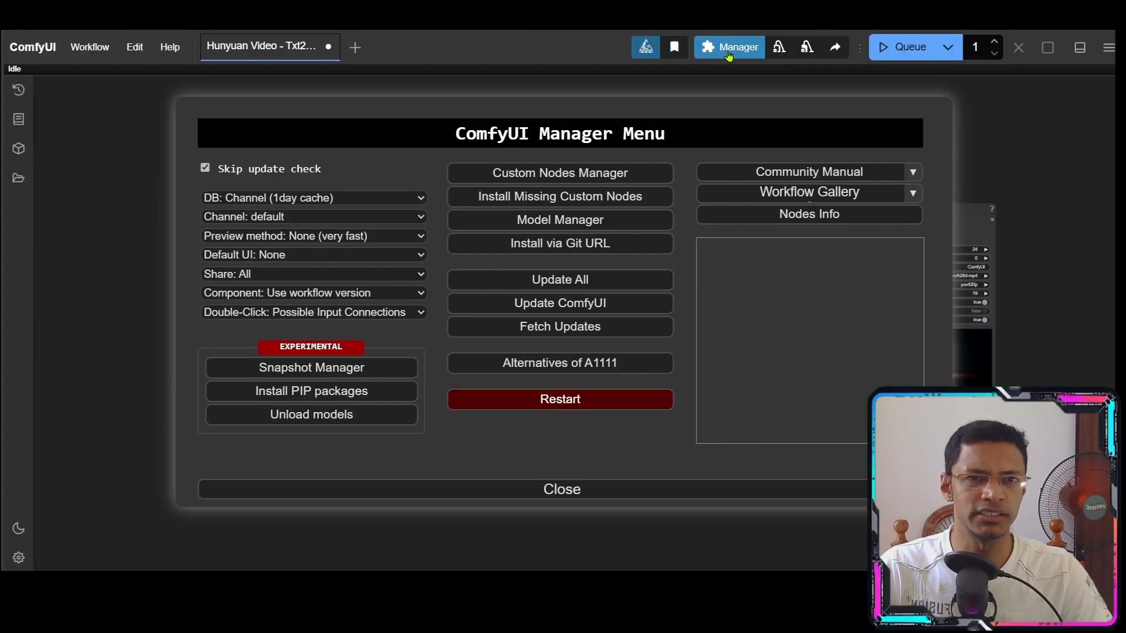
pyautogui.click(560, 173)
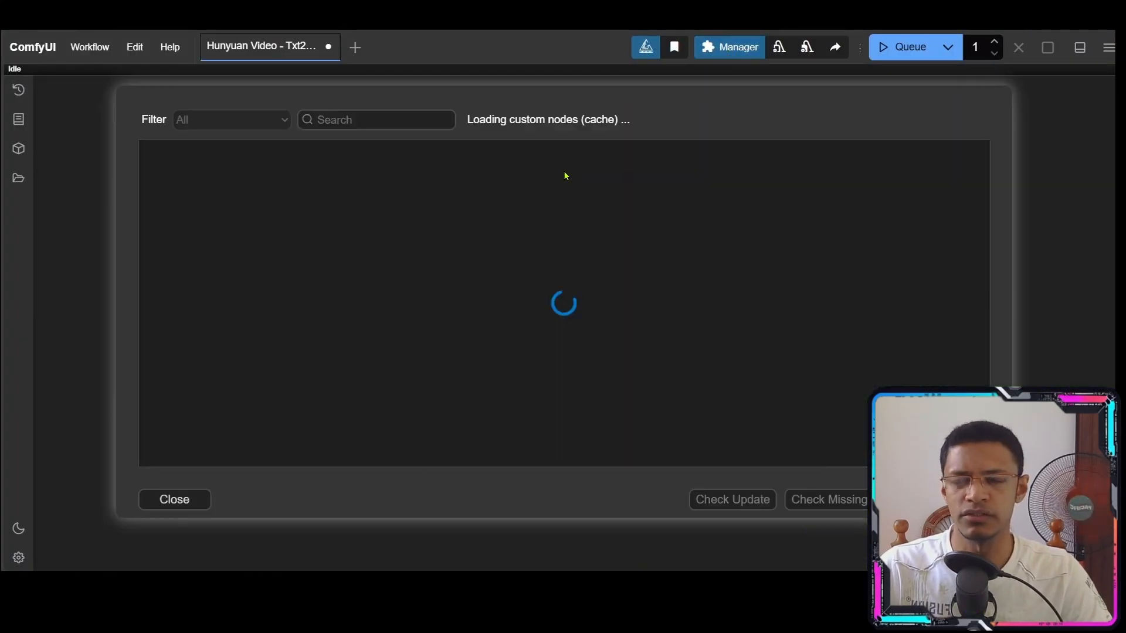
pyautogui.write('g')
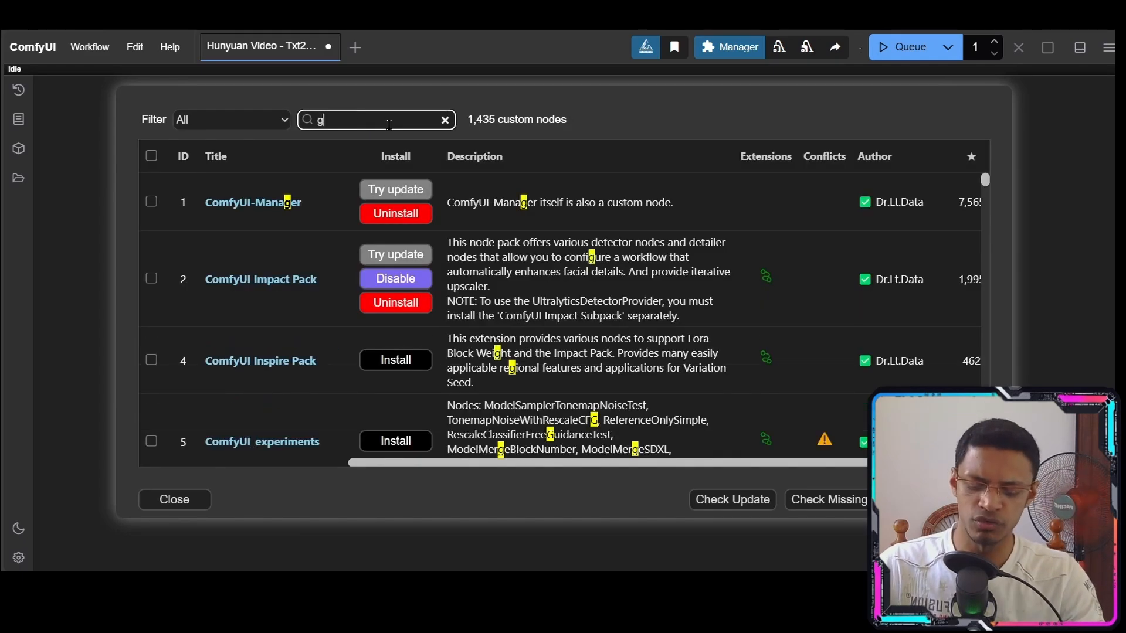
pyautogui.write('guf')
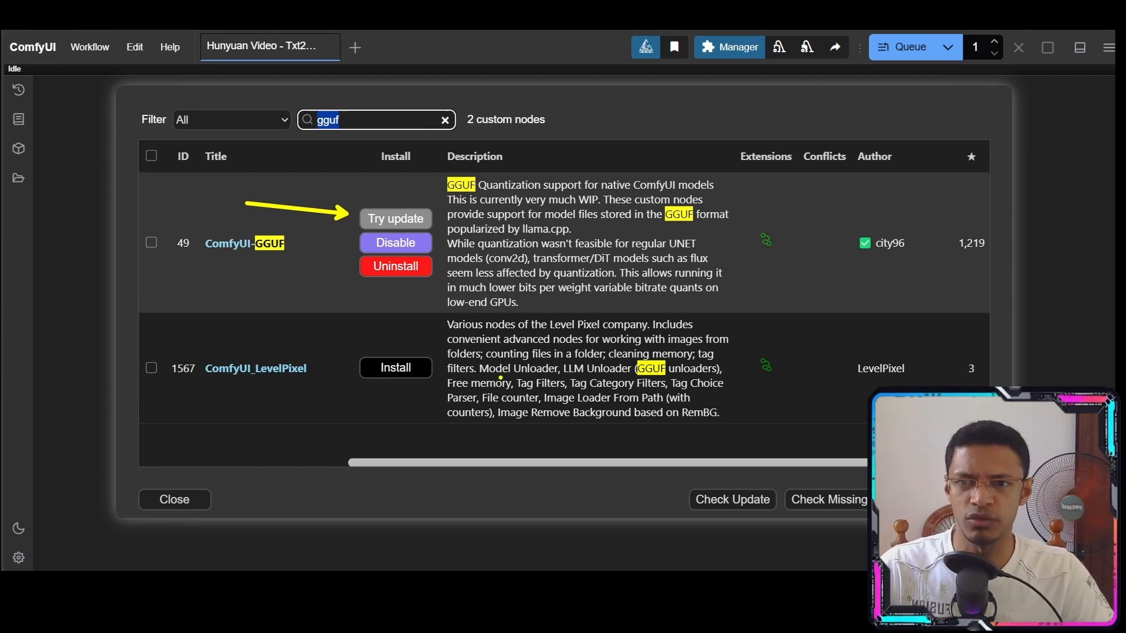
pyautogui.click(174, 500)
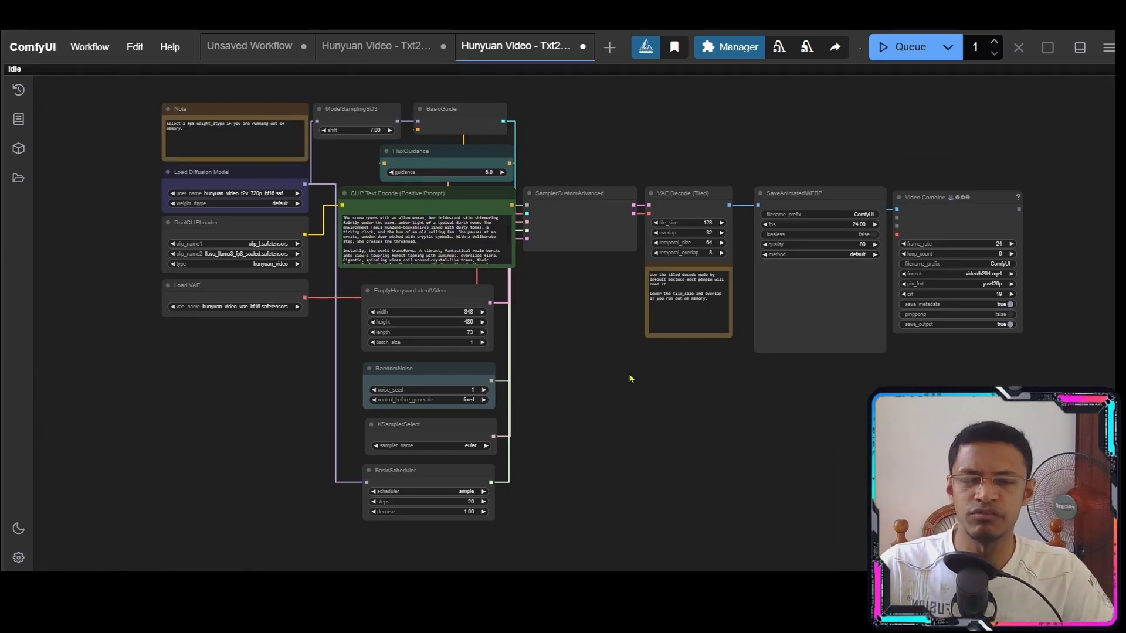
pyautogui.moveTo(631, 386)
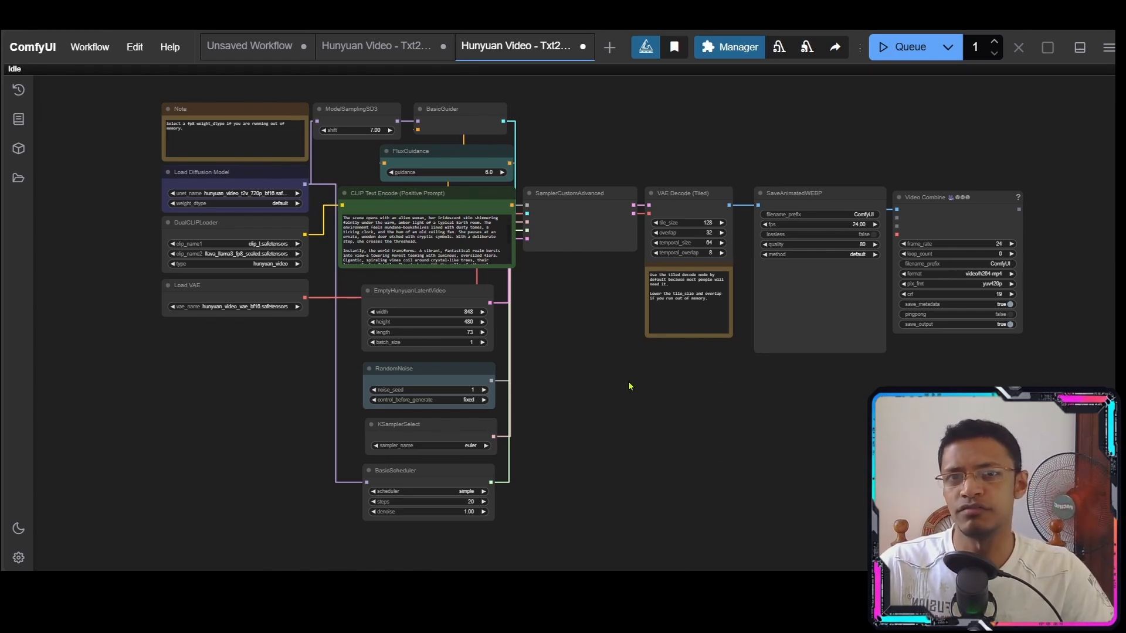
pyautogui.moveTo(612, 370)
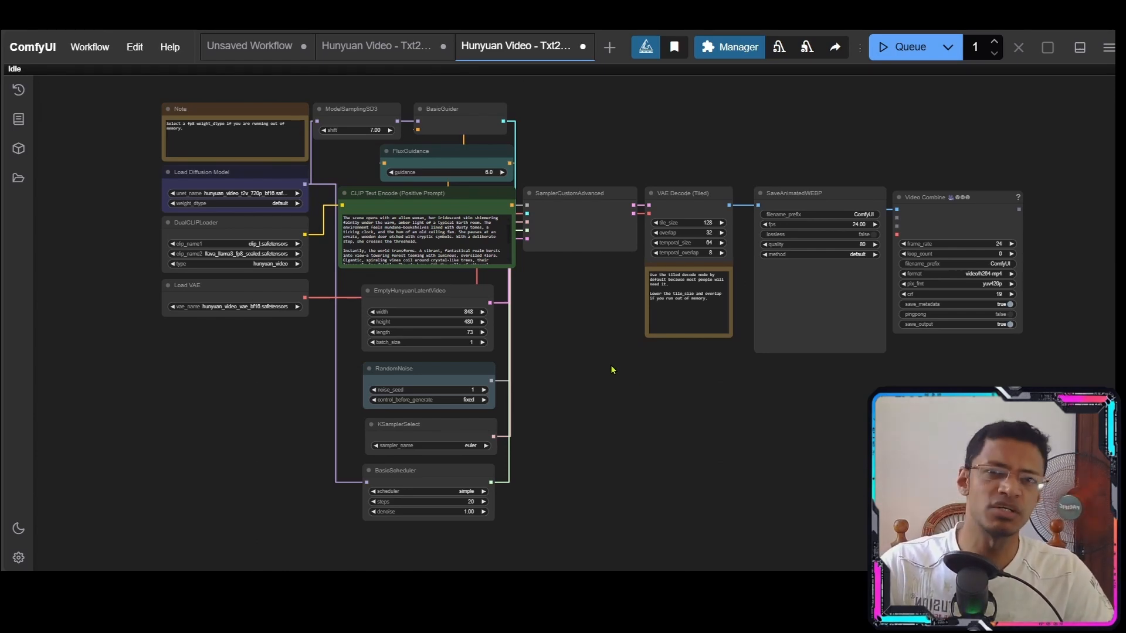
pyautogui.moveTo(574, 374)
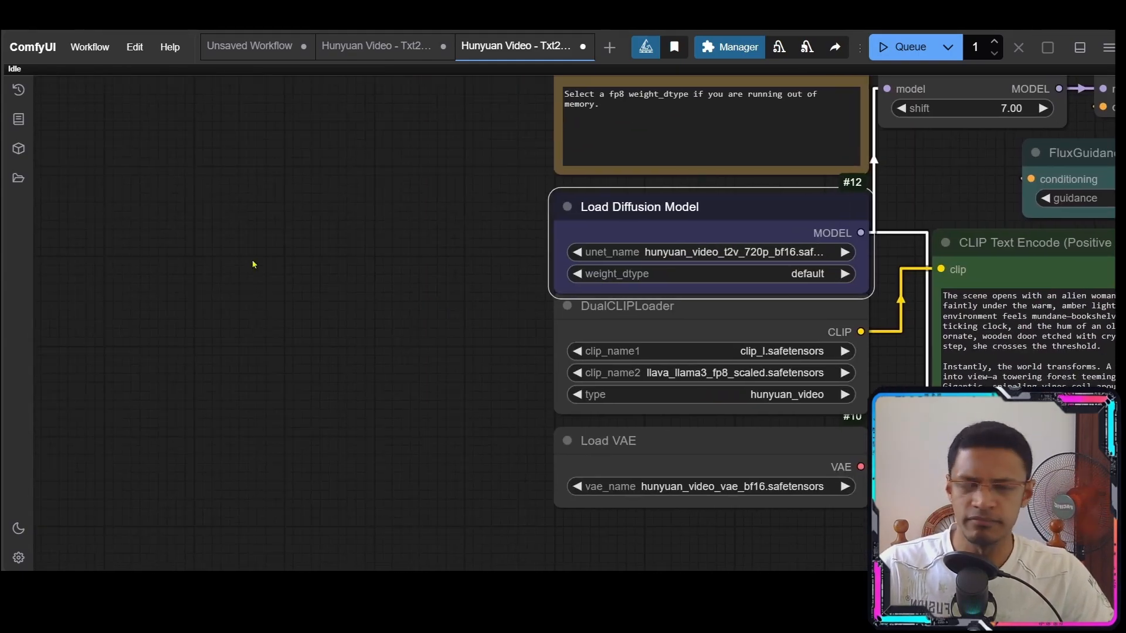
# Search 'GG' on the canvas to add a Unet Loader (GGUF) node for the Hunyuan model.
pyautogui.write('GG')
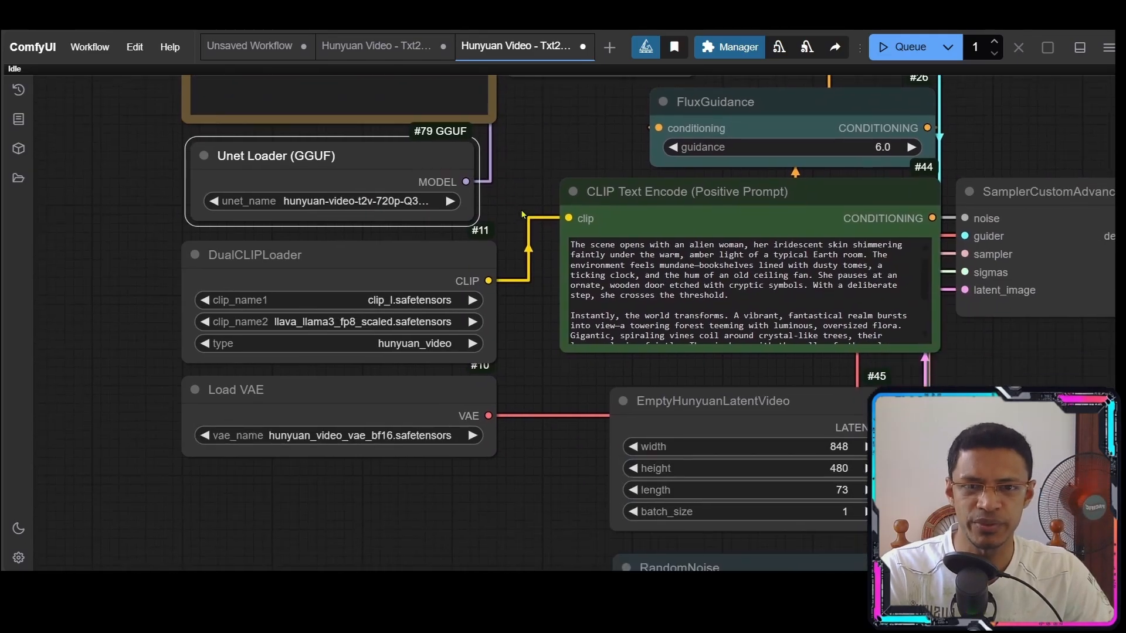
pyautogui.scroll(-3)
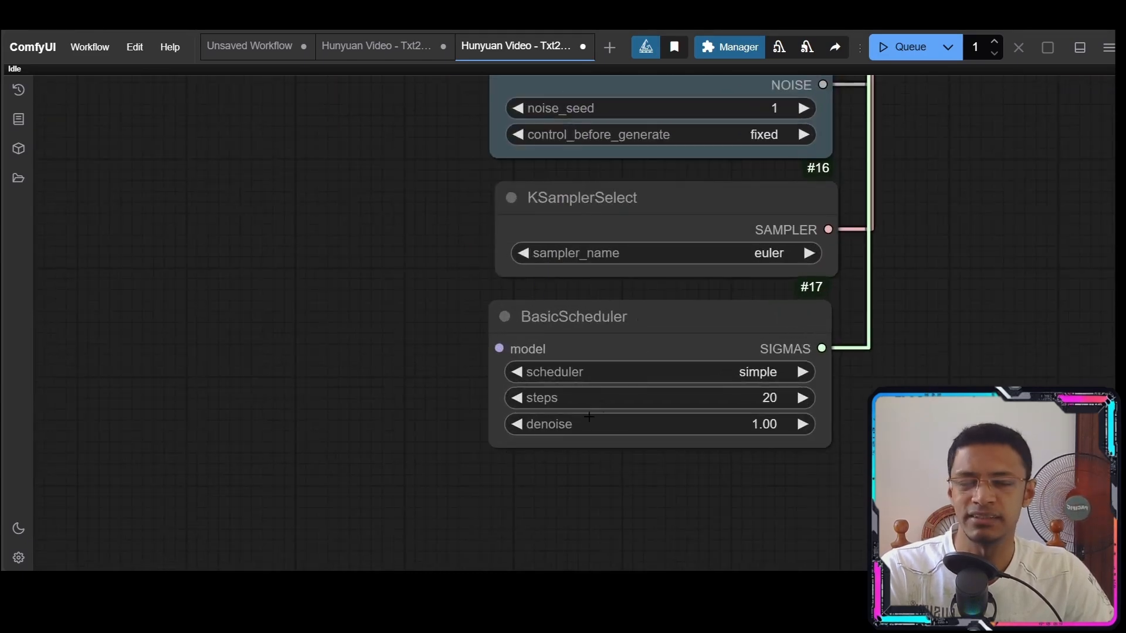
pyautogui.scroll(-3)
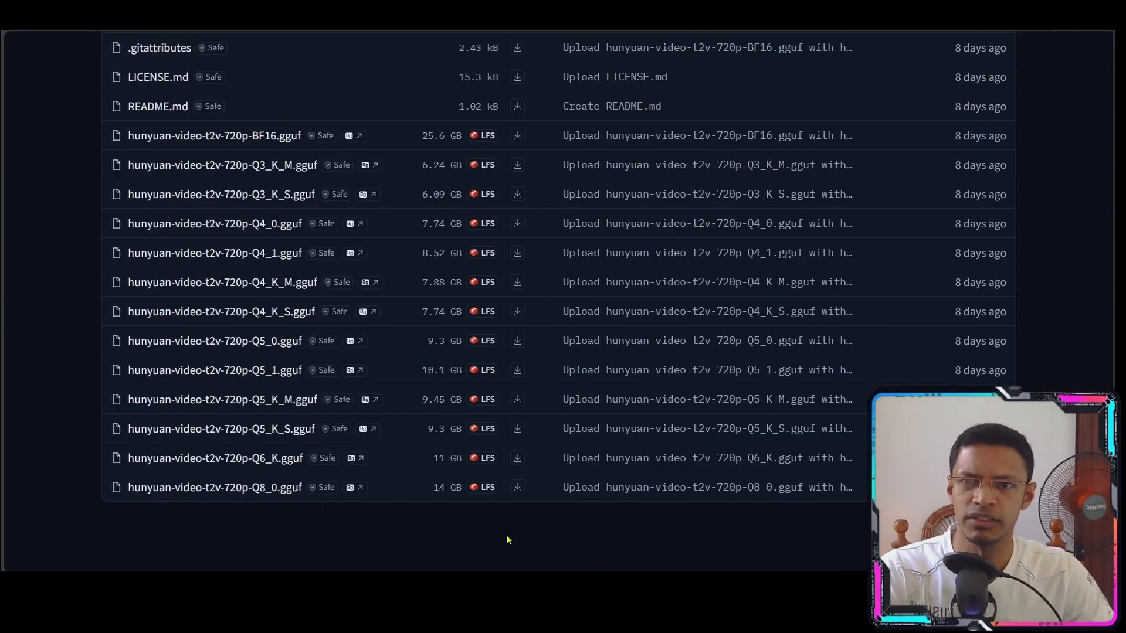
pyautogui.moveTo(238, 185)
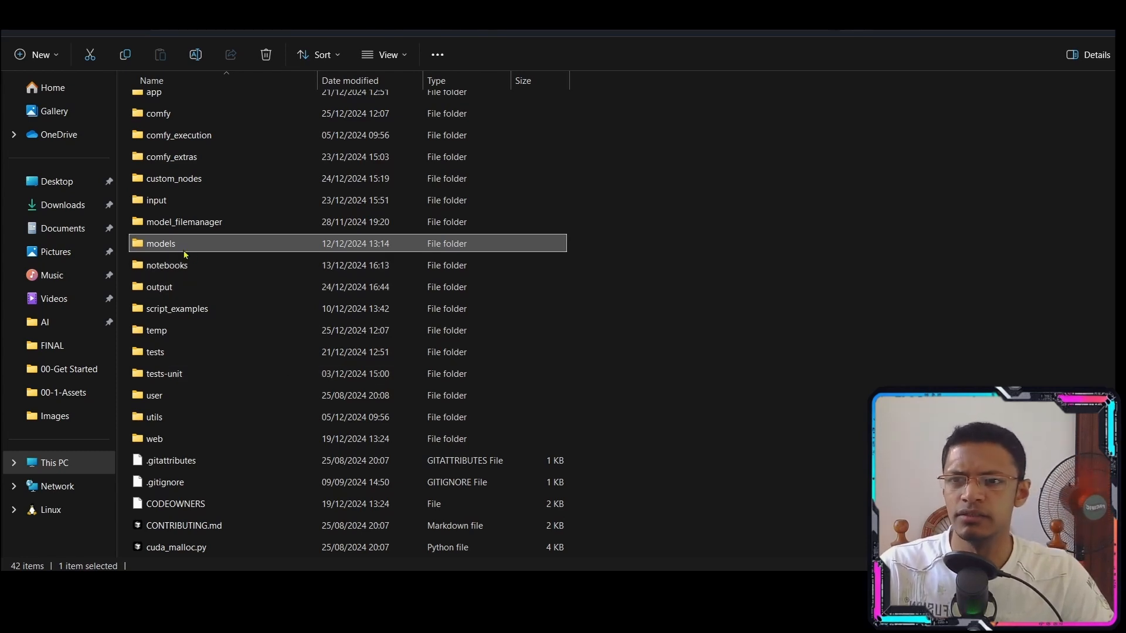
# Browse models > unet holding the Q3_K_S and Q5_K_S Hunyuan GGUF files.
pyautogui.doubleClick(161, 243)
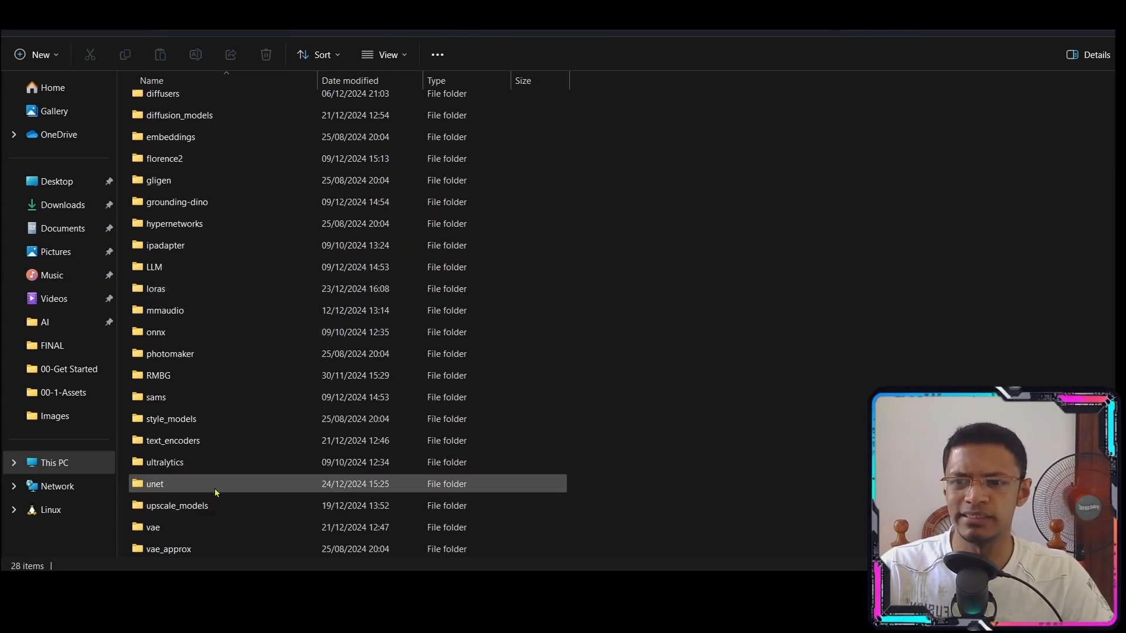
pyautogui.doubleClick(155, 483)
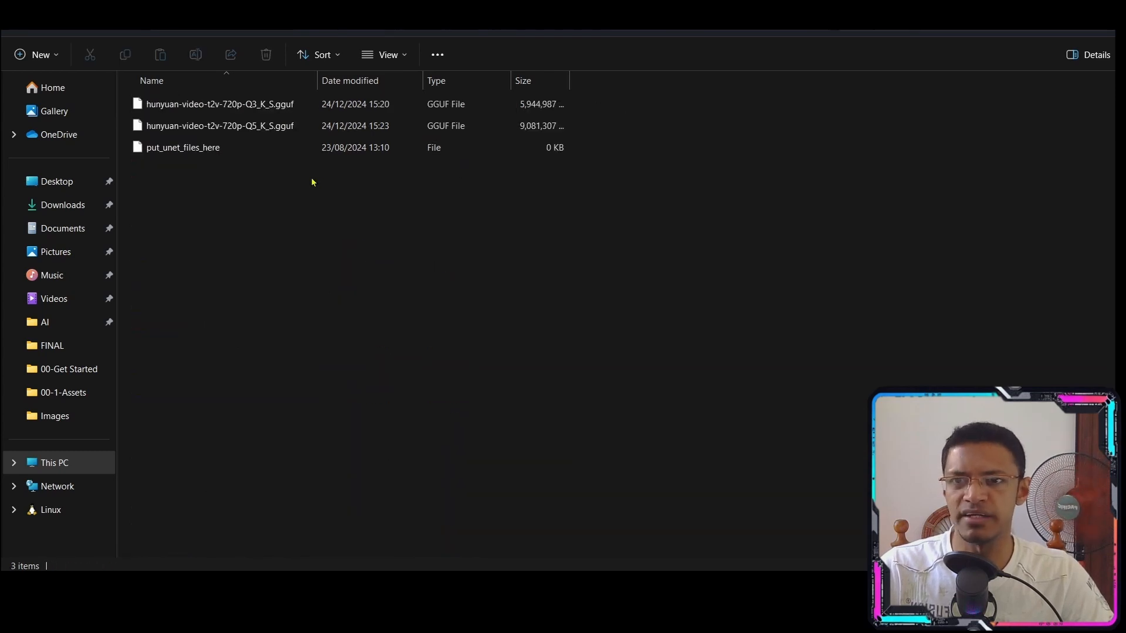
pyautogui.moveTo(278, 165)
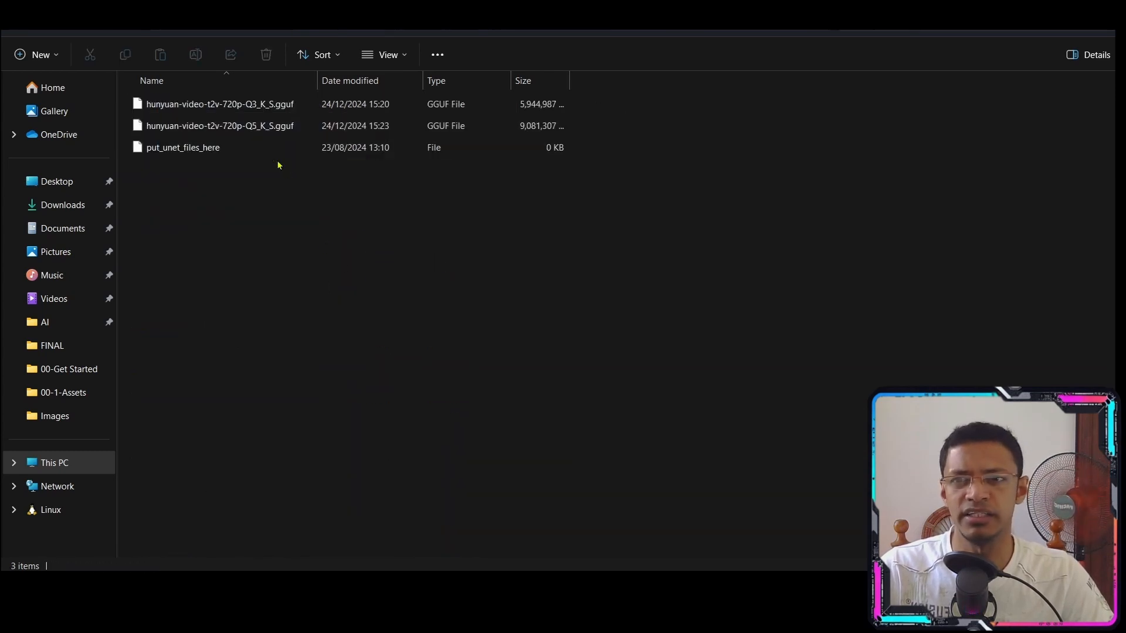
pyautogui.click(220, 105)
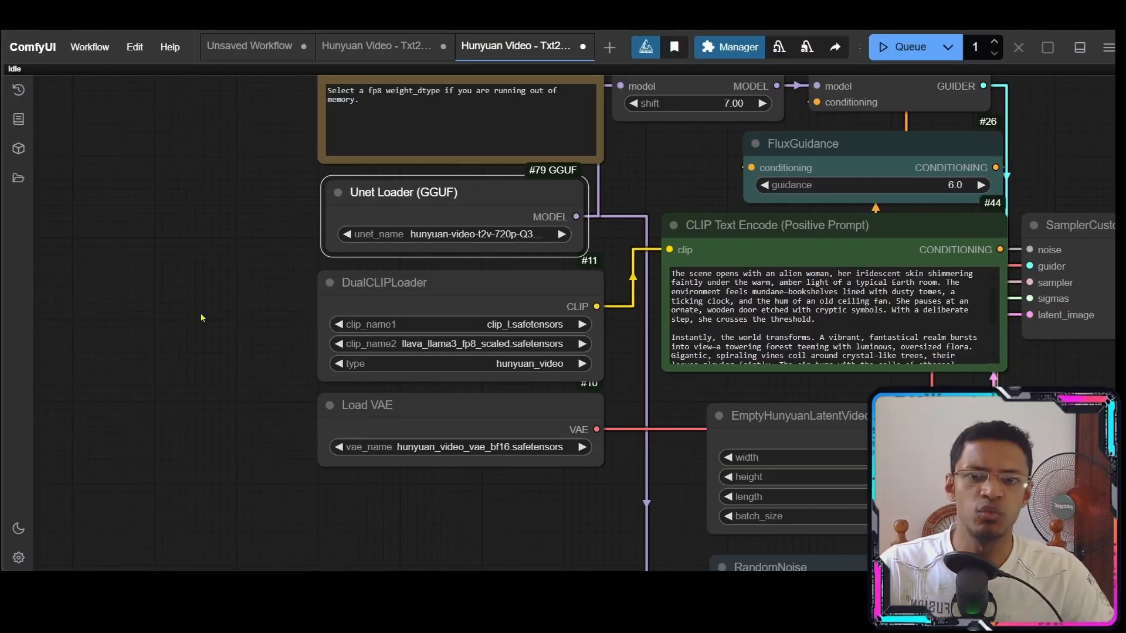
pyautogui.moveTo(301, 300)
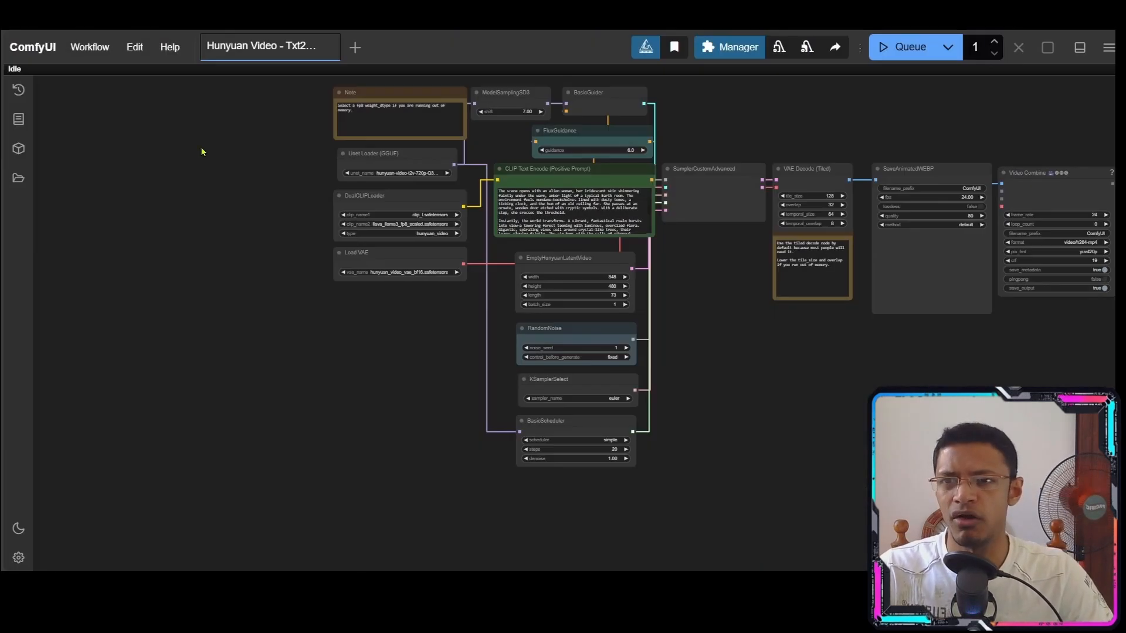
# Refresh node definitions and select hunyuan-video-t2v-720p-Q5_K_S.gguf as unet_name.
pyautogui.click(133, 47)
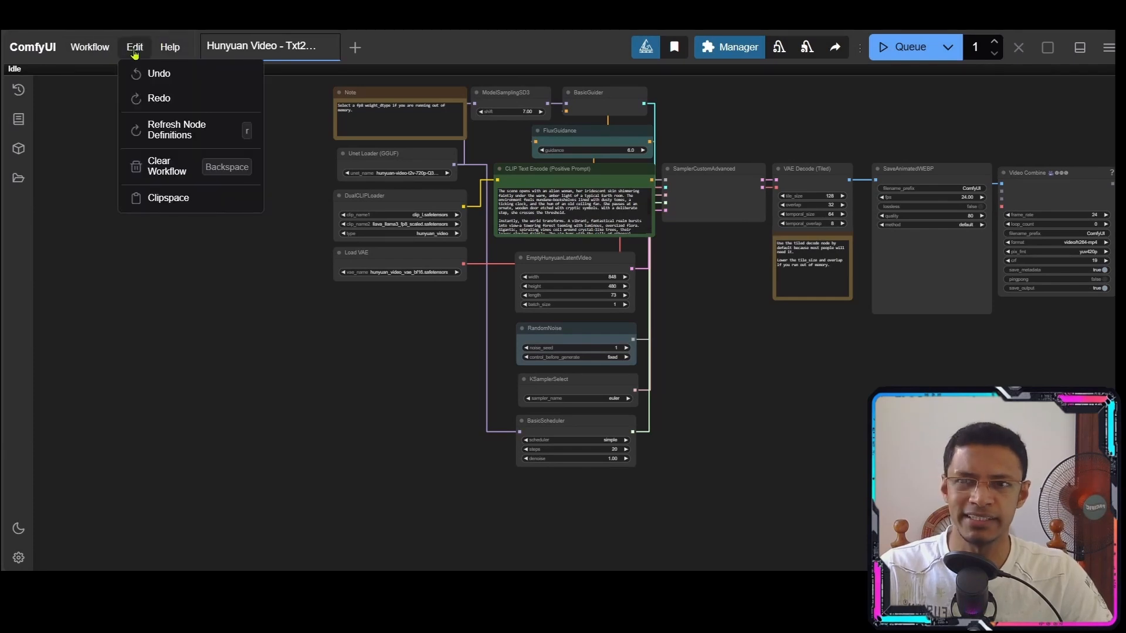
pyautogui.moveTo(208, 134)
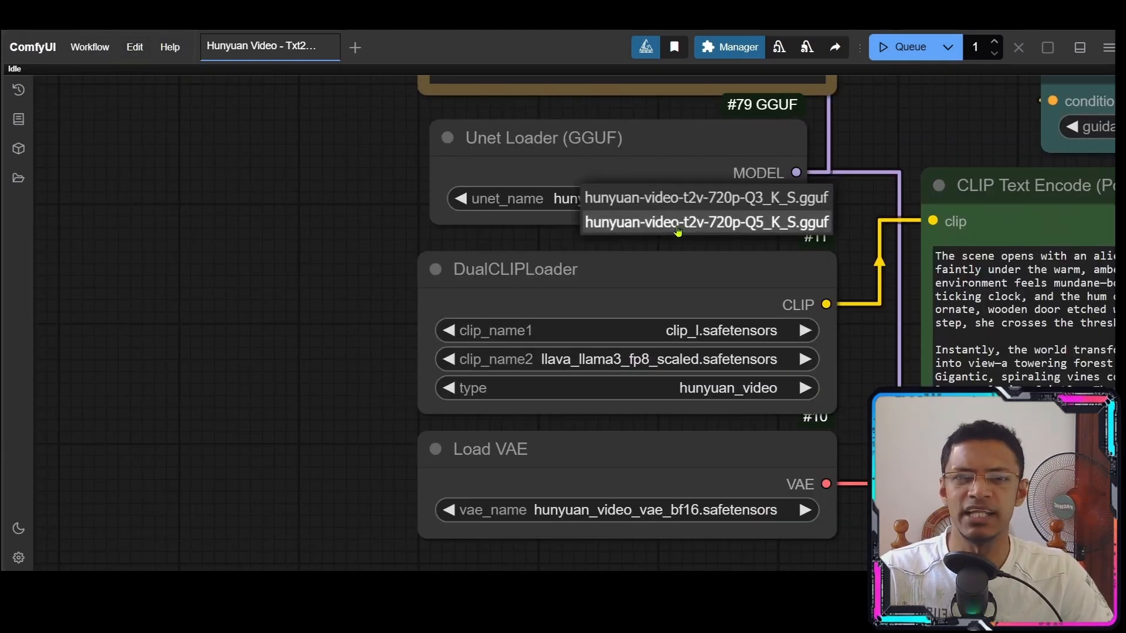
pyautogui.click(705, 222)
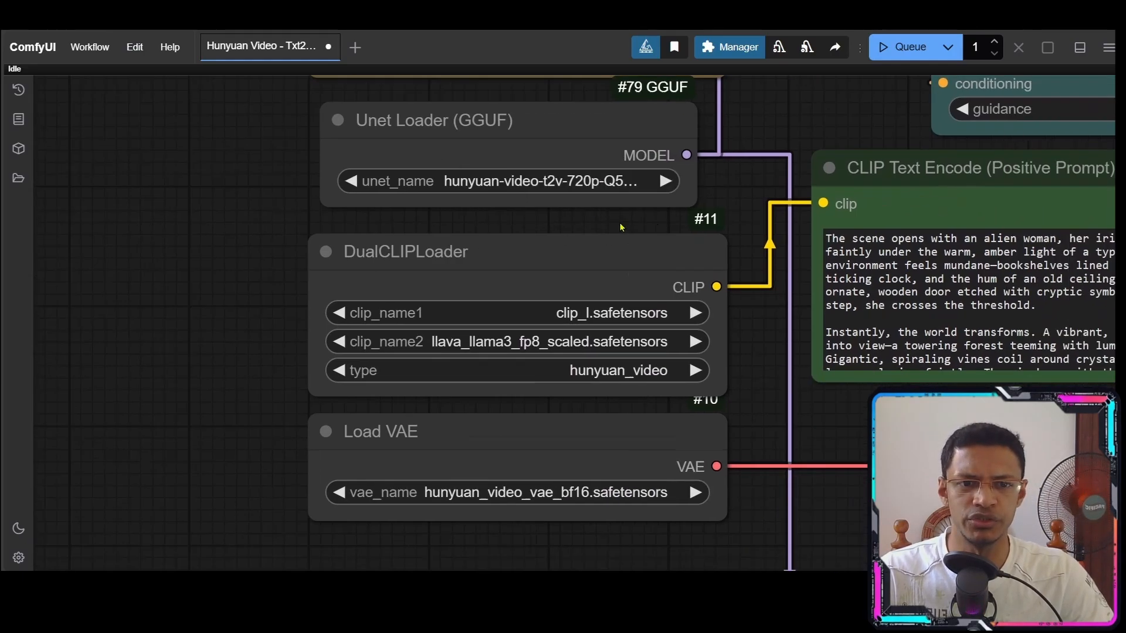
pyautogui.scroll(-3)
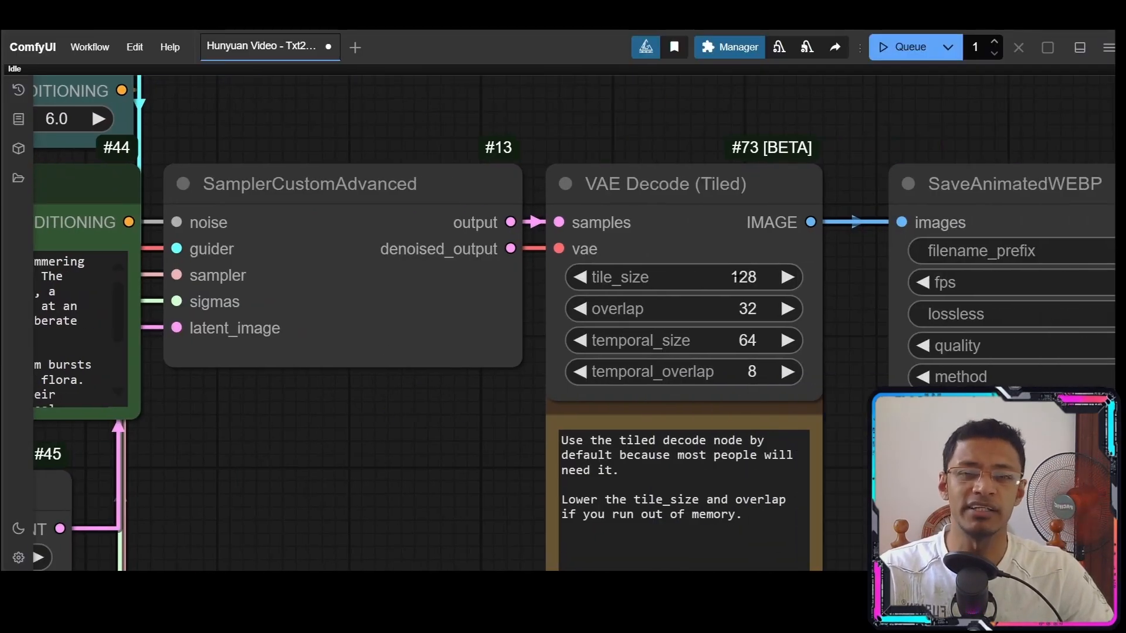
pyautogui.click(664, 184)
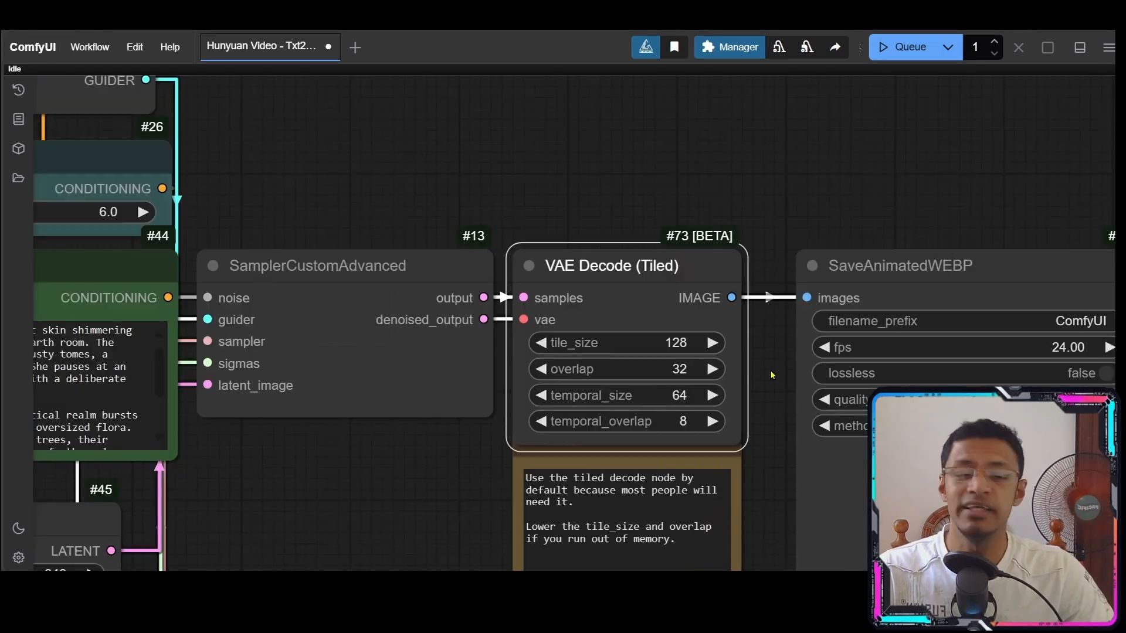
pyautogui.scroll(3)
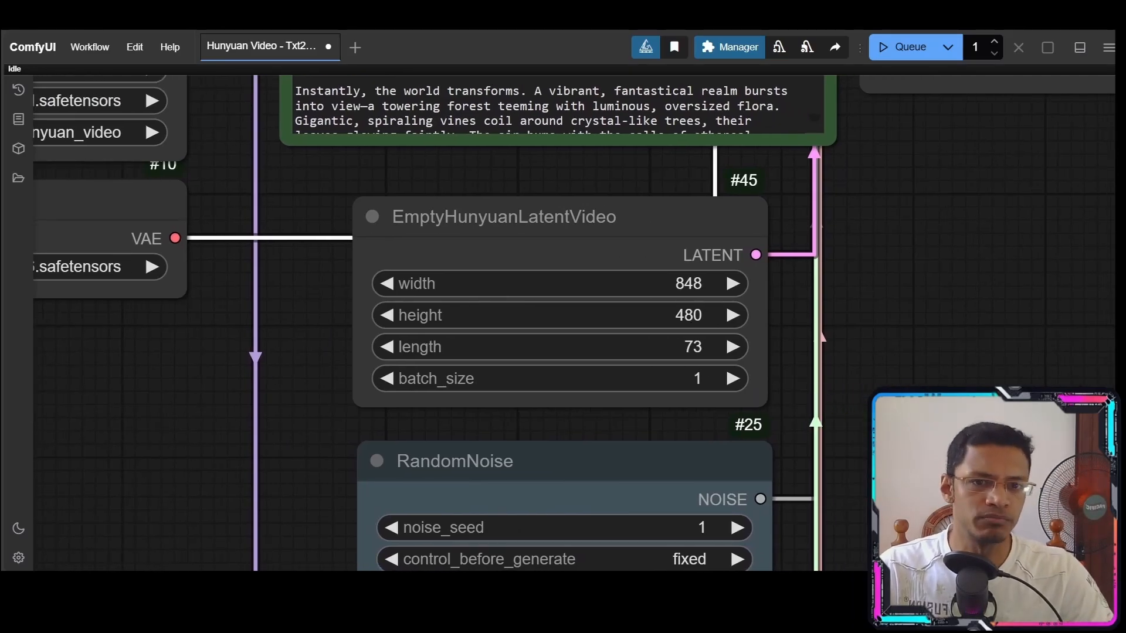
pyautogui.scroll(-3)
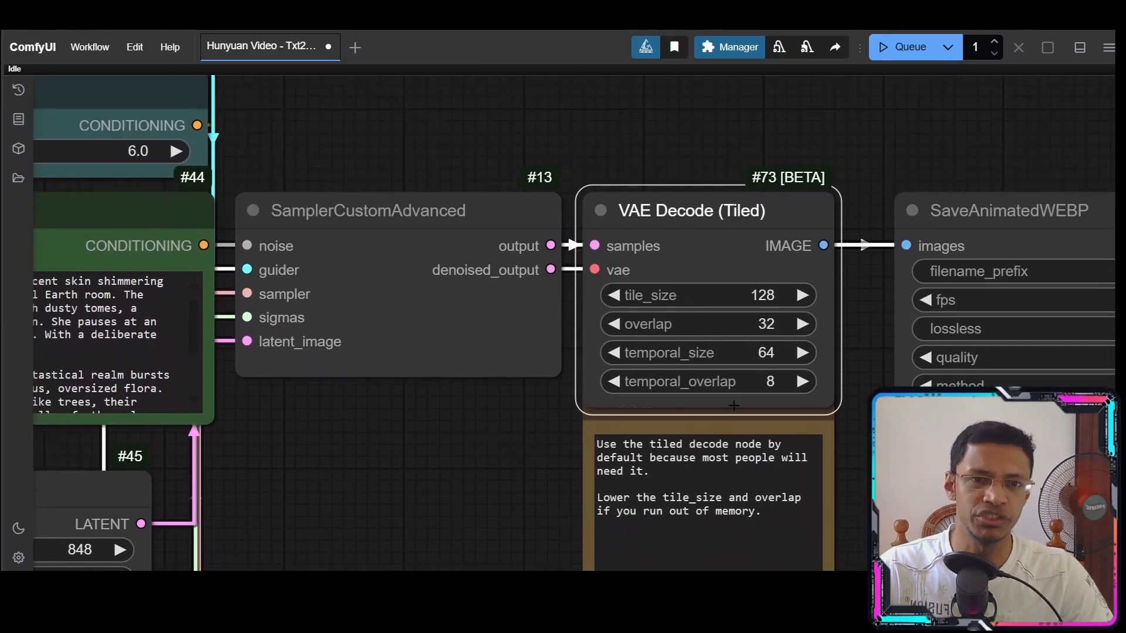
pyautogui.click(367, 209)
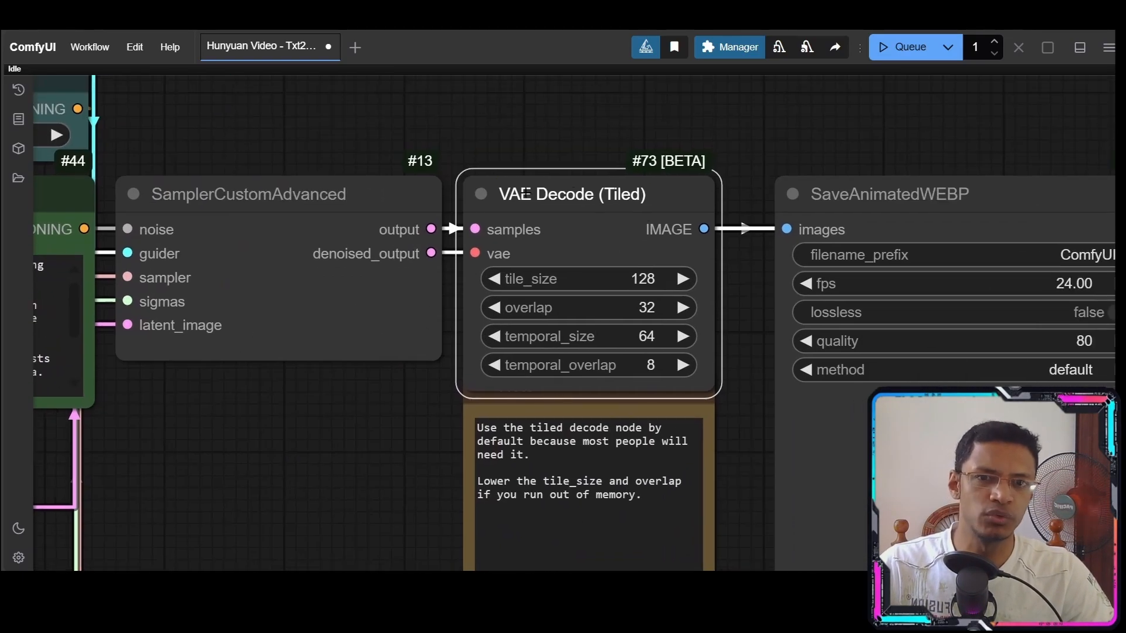
pyautogui.moveTo(378, 485)
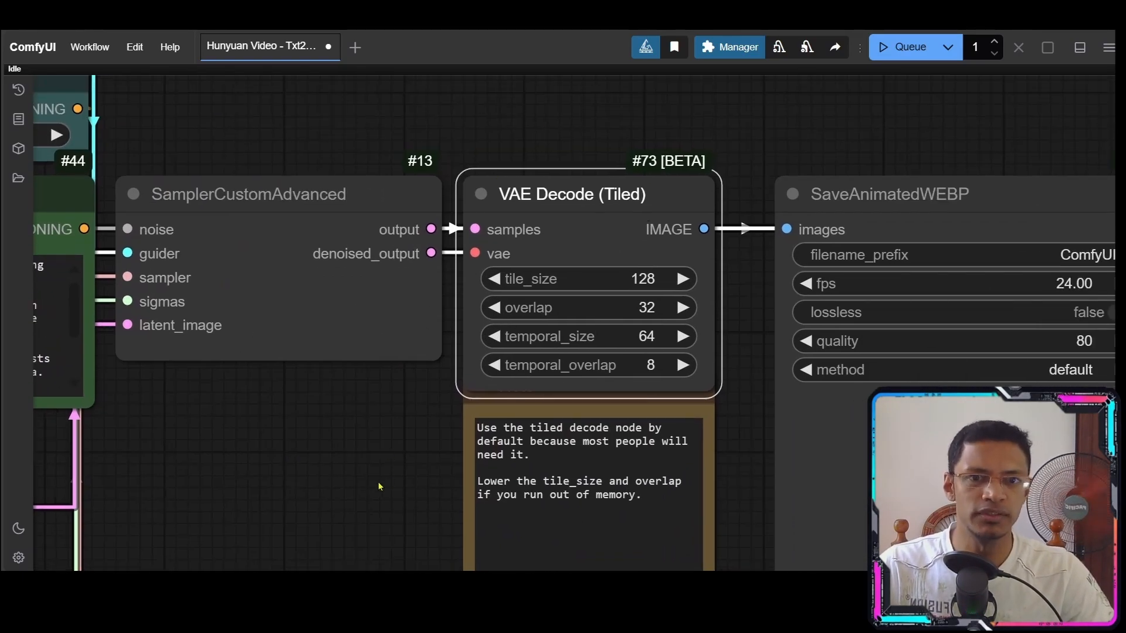